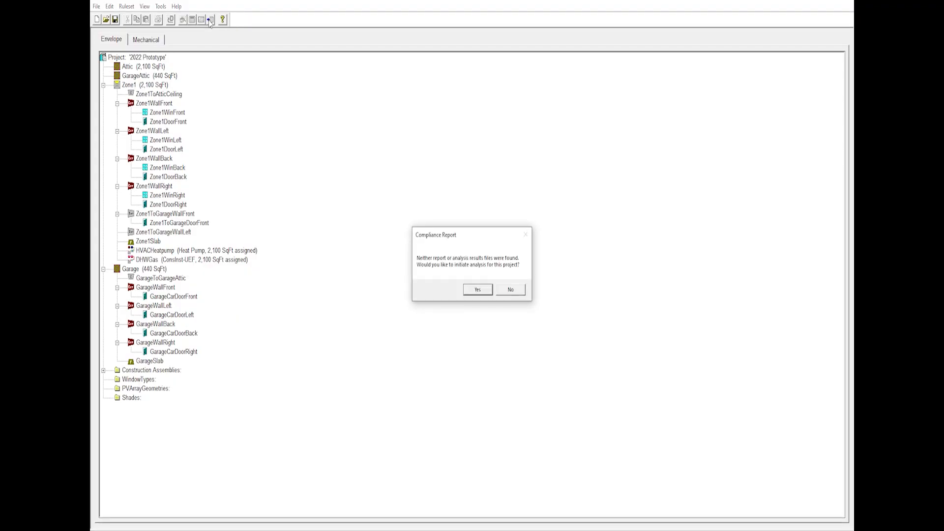
Respond to the Compliance Report prompt about running analysis for the 2022 Prototype project.
click(477, 289)
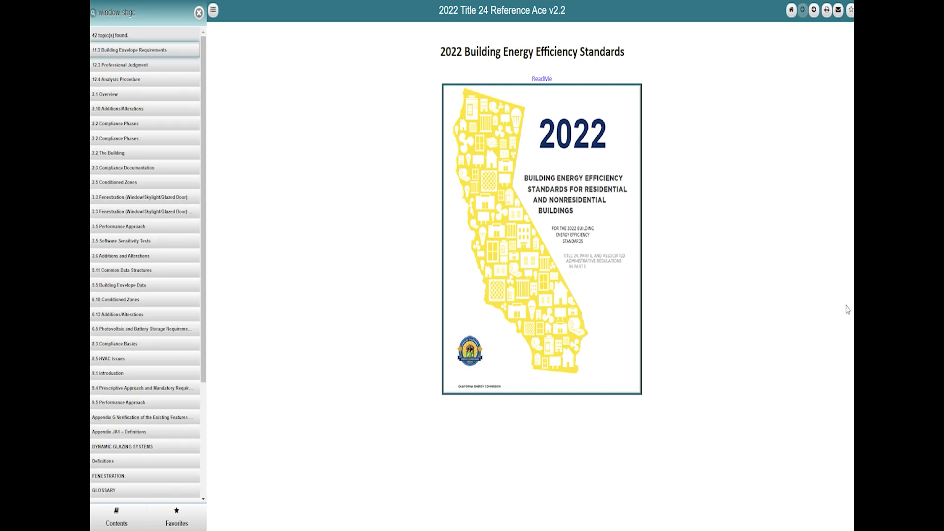
mouse_move(311, 202)
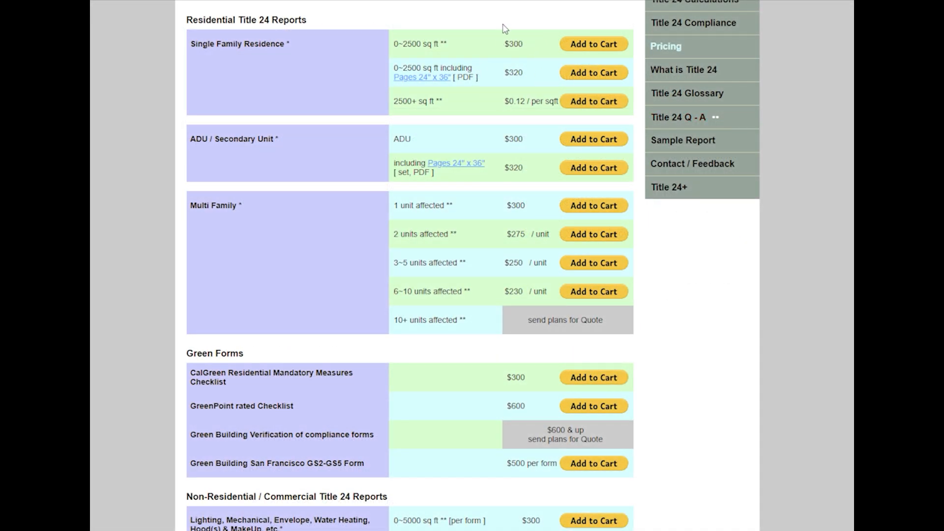
Scroll down the Title 24 pricing page to the Residential Title 24 Reports table.
scroll(down, 3)
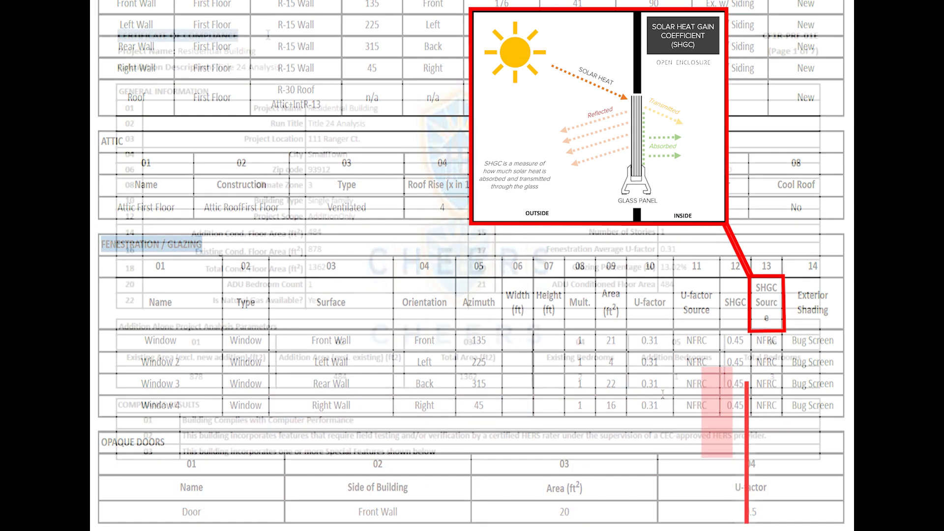
Send ChatGPT the expert prompt asking for a summary of form CF1R-PRF-01E.
right_click(792, 35)
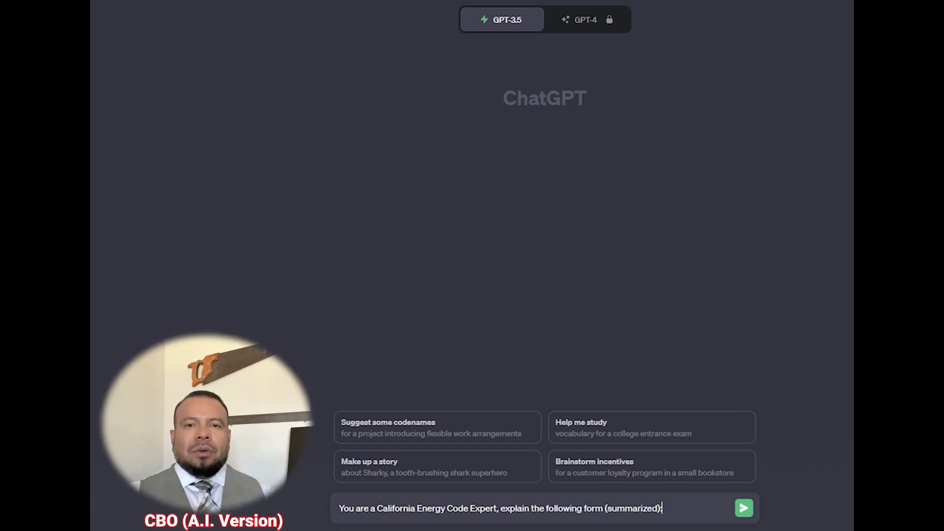
click(743, 508)
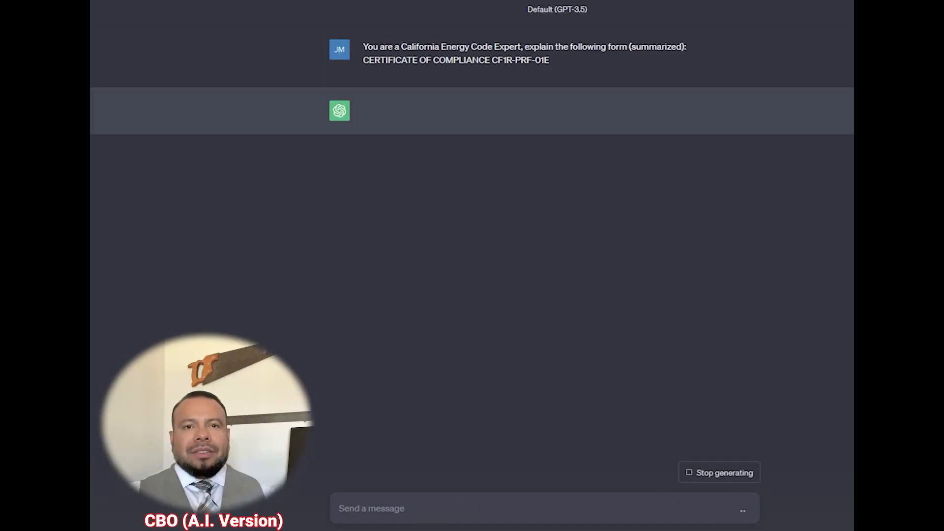